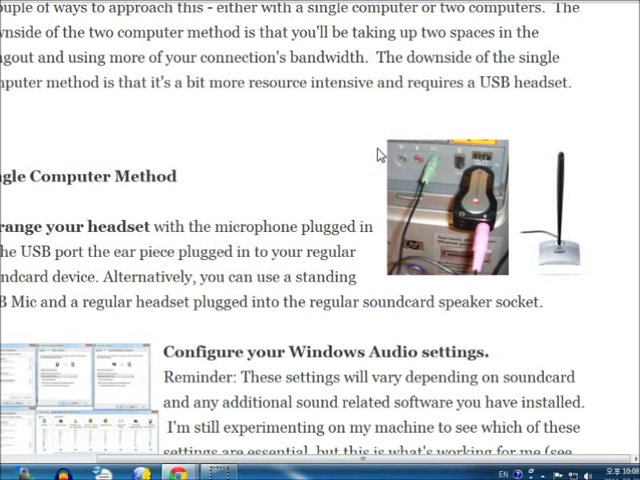
mouse_move(504, 210)
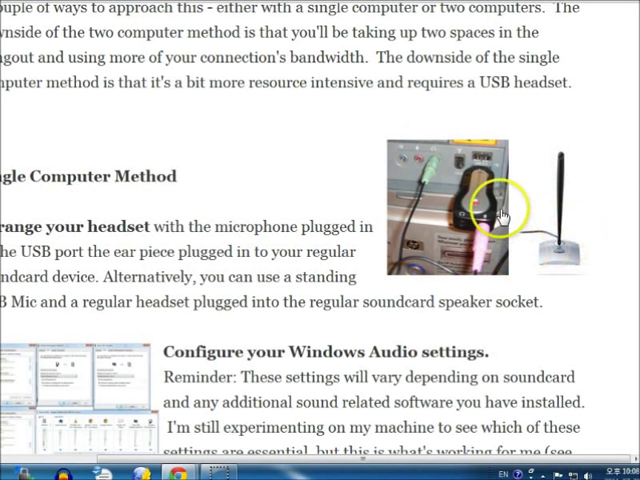
mouse_move(500, 196)
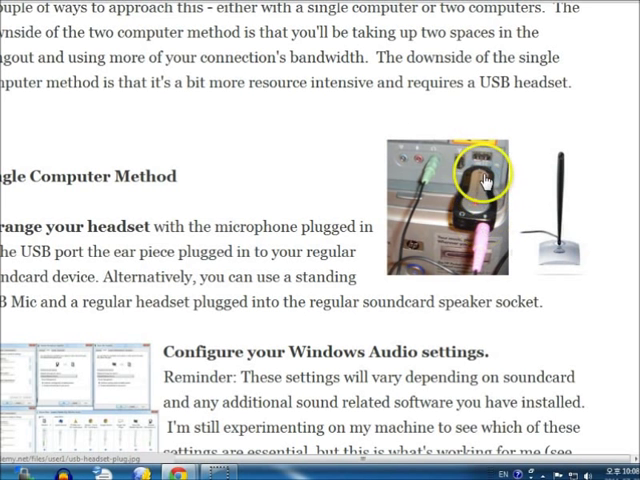
mouse_move(480, 224)
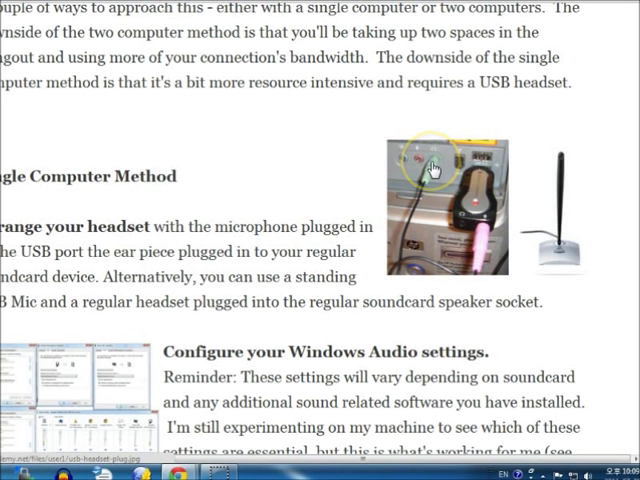
mouse_move(432, 170)
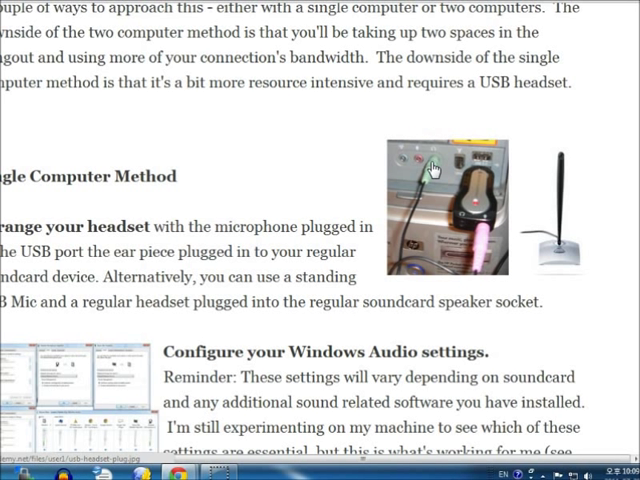
mouse_move(550, 264)
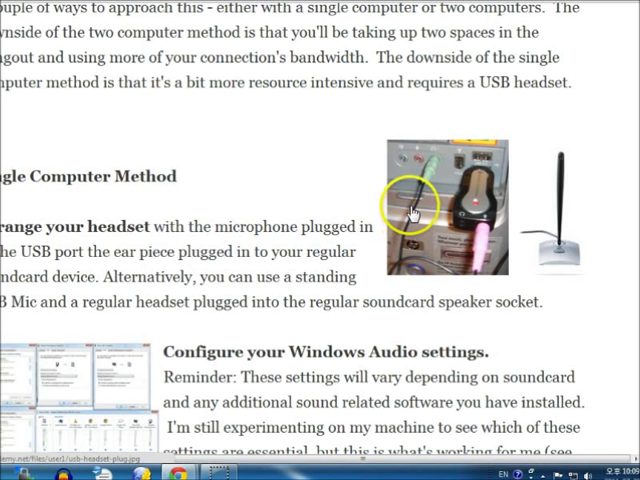
mouse_move(336, 168)
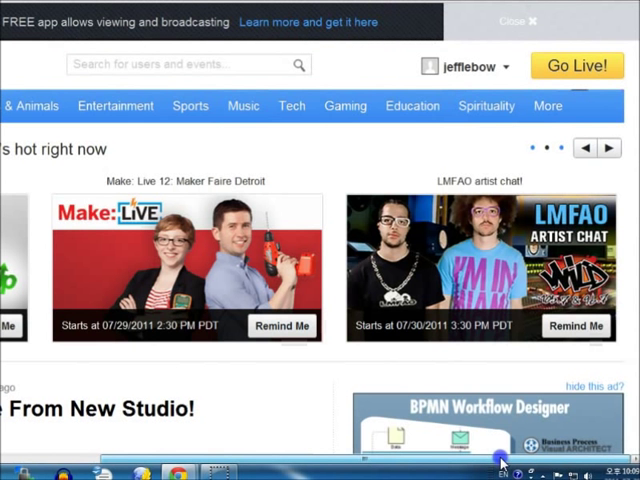
Return to the blog article's Windows Audio settings section.
click(610, 148)
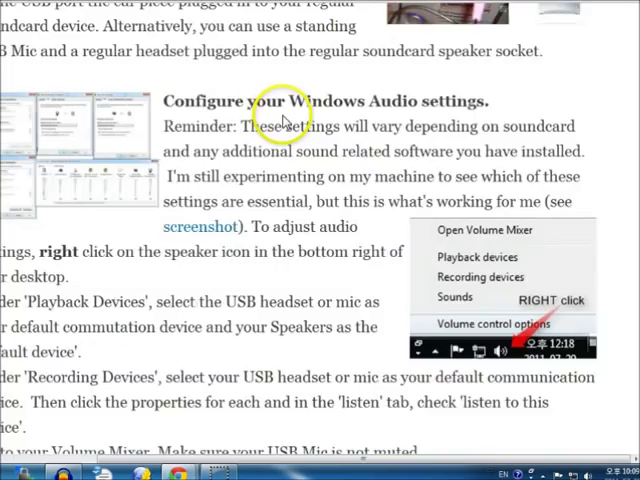
Scroll up to the article's software list covering Manycam, Screencast-o-Matic and Audacity.
scroll(up, 3)
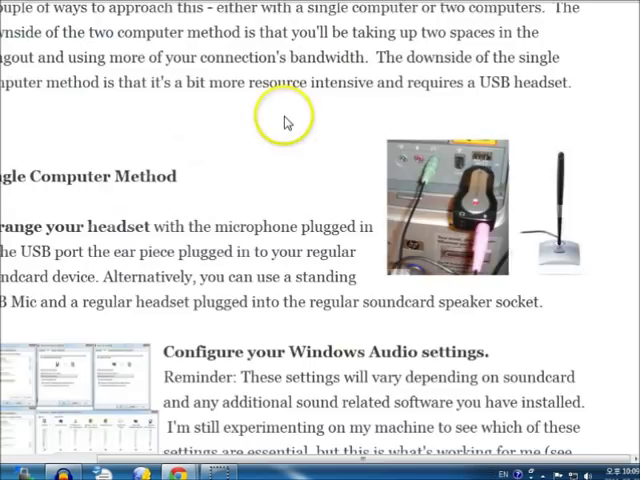
scroll(up, 3)
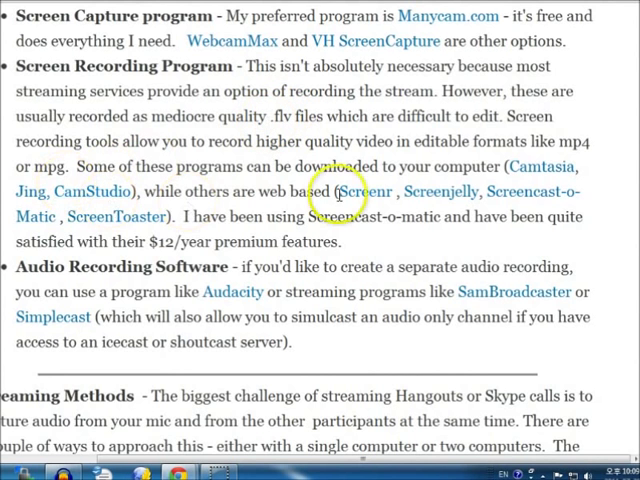
mouse_move(376, 222)
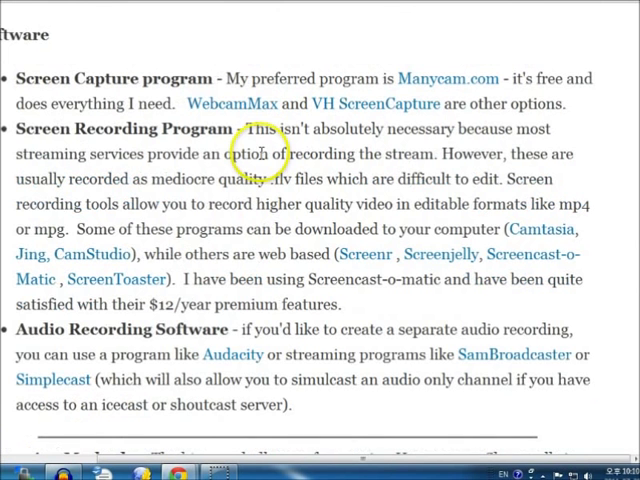
mouse_move(598, 460)
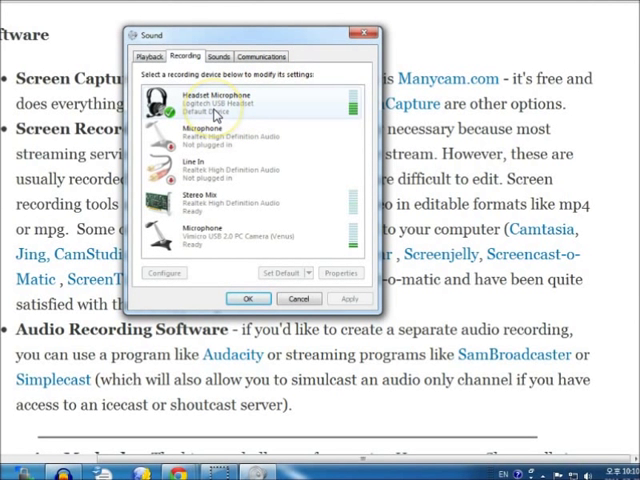
mouse_move(258, 112)
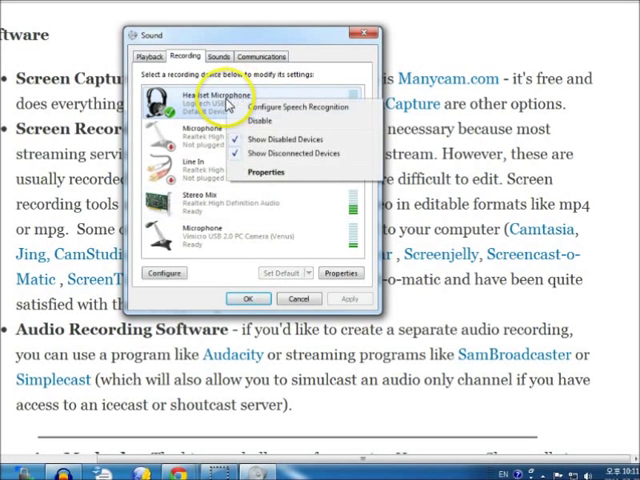
Enable 'Listen to this device' in the Headset Microphone's Listen properties and confirm.
click(264, 172)
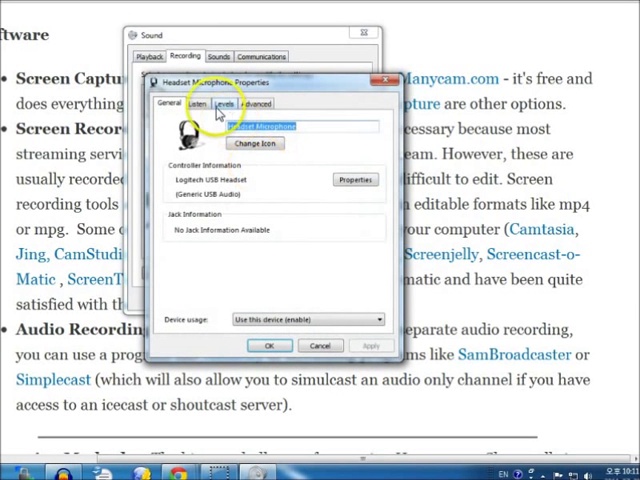
click(200, 104)
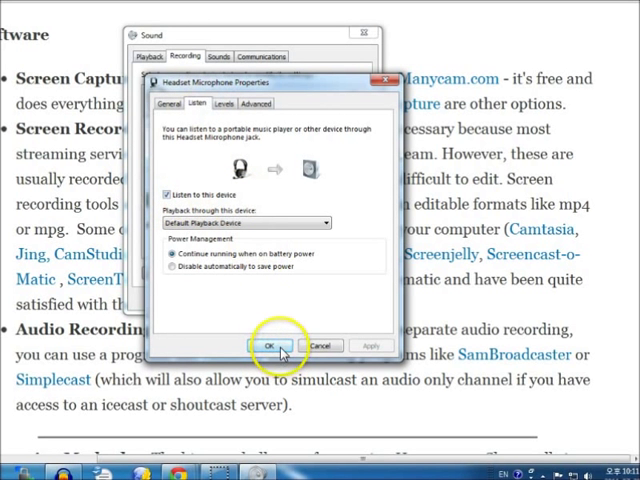
click(264, 344)
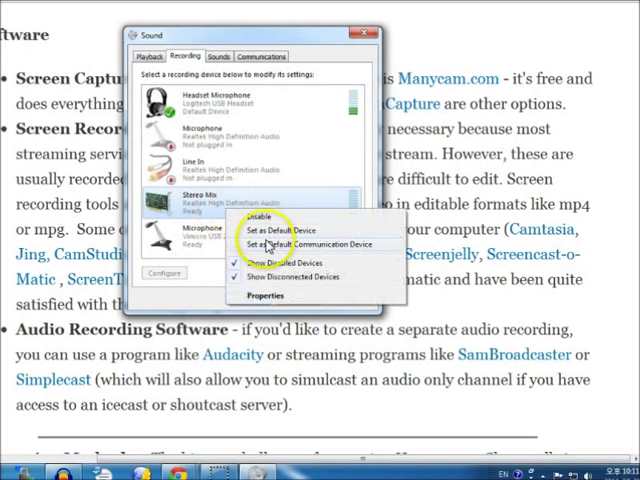
click(266, 294)
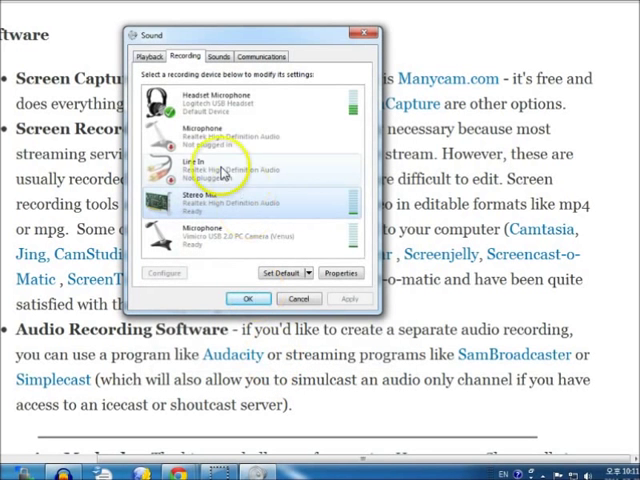
Reselect the headset microphone and review the Playback devices list.
click(224, 100)
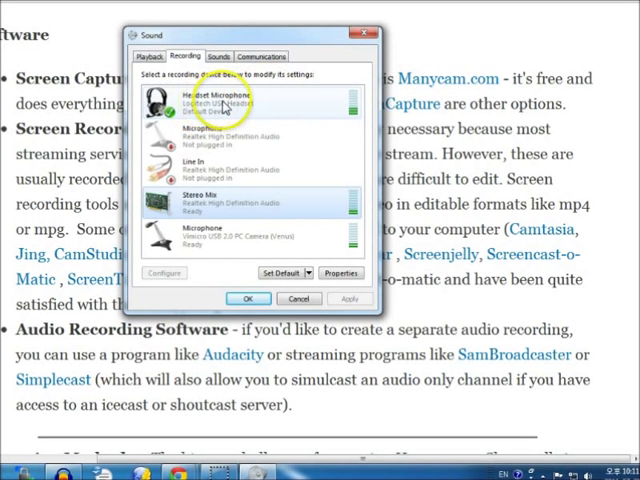
click(244, 200)
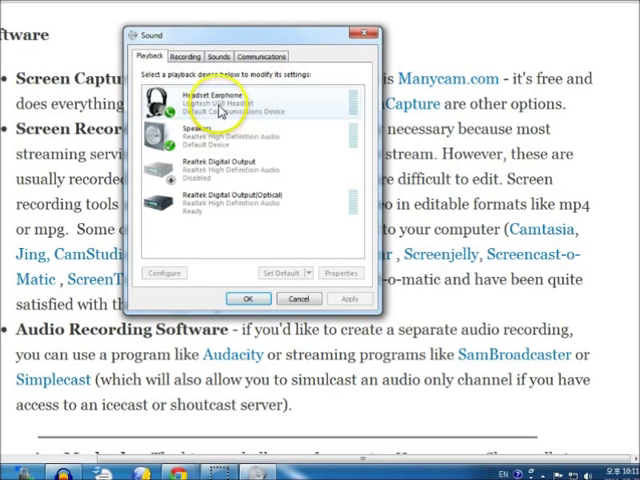
mouse_move(464, 292)
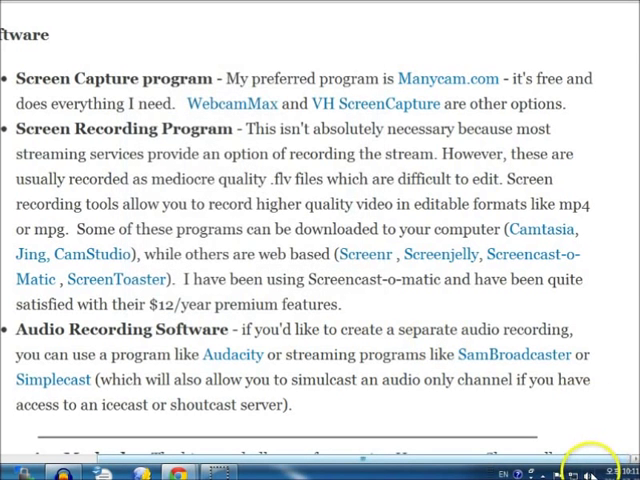
Open the Volume Mixer from the sound icon and adjust the Headset Microphone level.
right_click(590, 476)
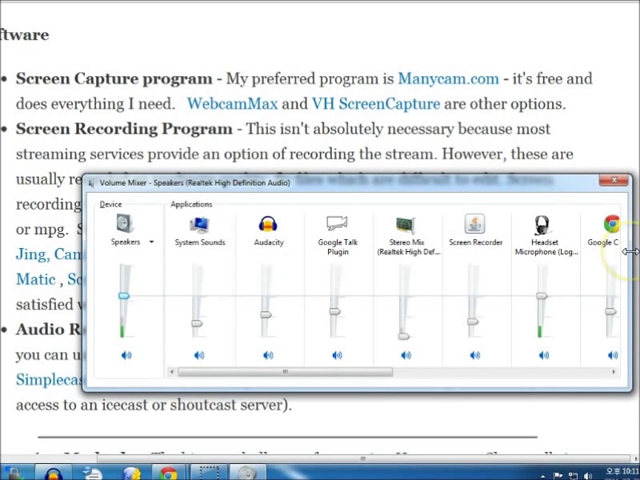
click(408, 344)
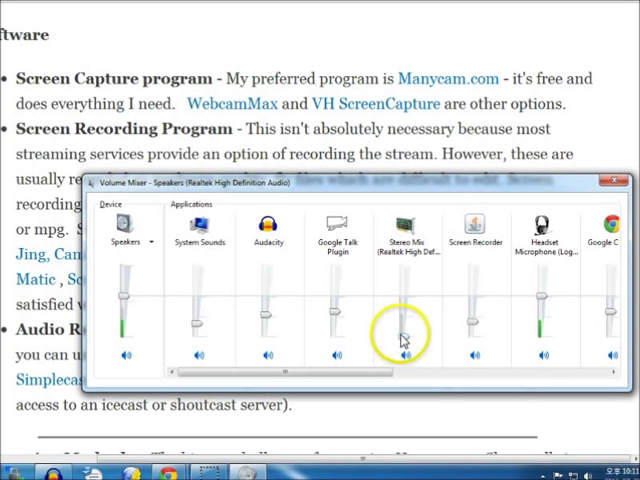
mouse_move(548, 300)
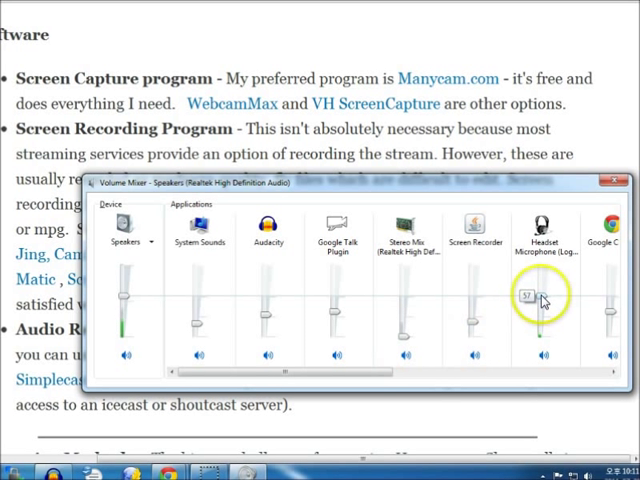
drag(542, 296, 542, 322)
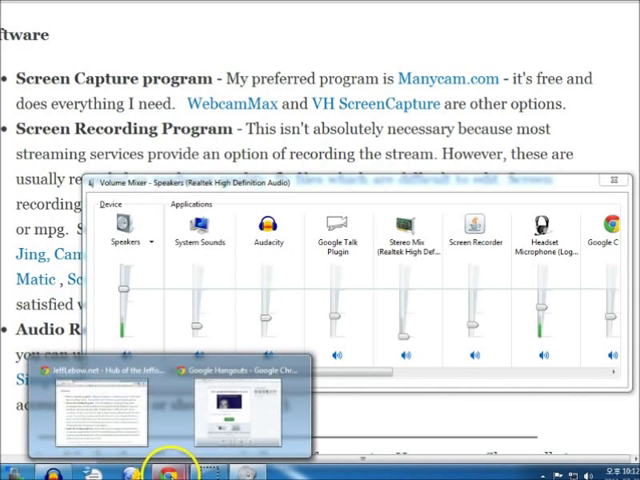
Review Hangouts camera, microphone and speaker settings and cancel without changes.
click(236, 400)
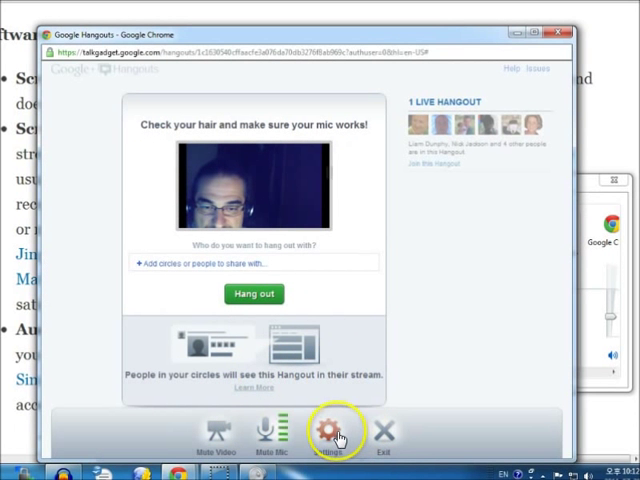
click(328, 430)
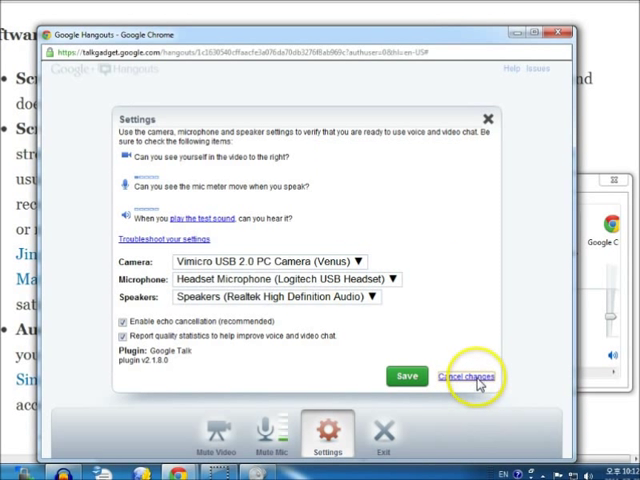
click(456, 376)
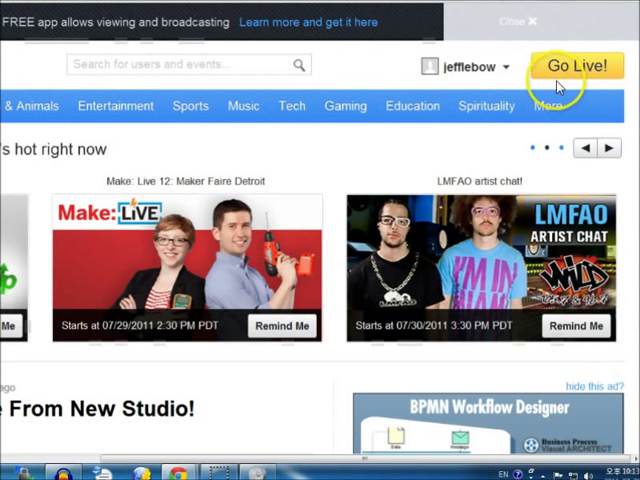
Go Live on Ustream and allow Flash access to camera and microphone.
click(576, 64)
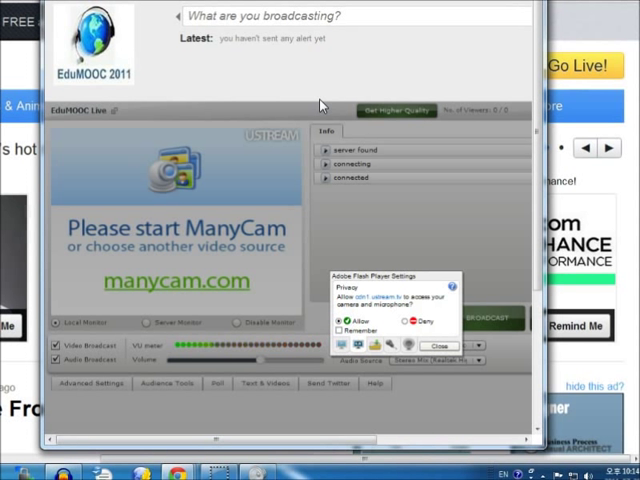
click(440, 344)
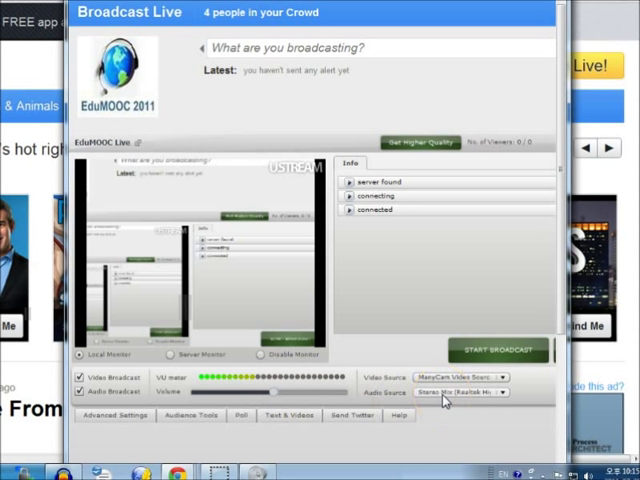
mouse_move(264, 432)
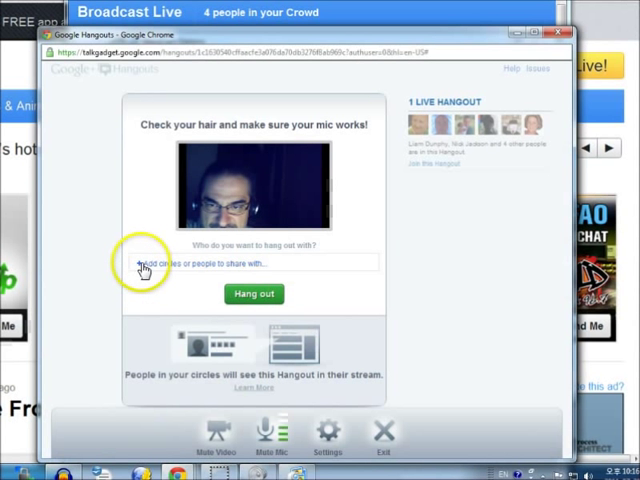
Start the Google hangout with no one else joined yet.
click(250, 264)
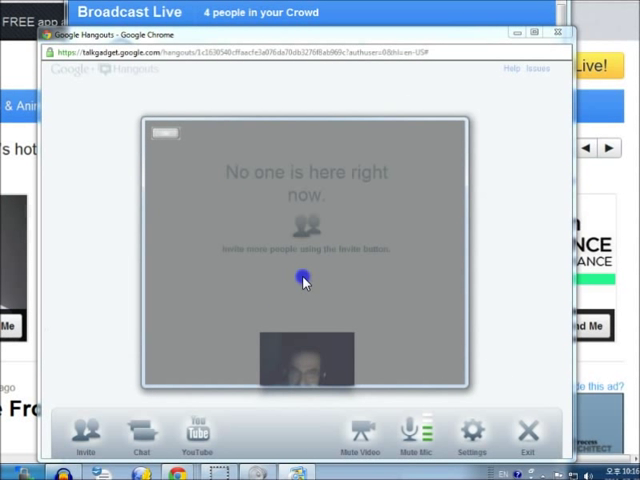
mouse_move(456, 120)
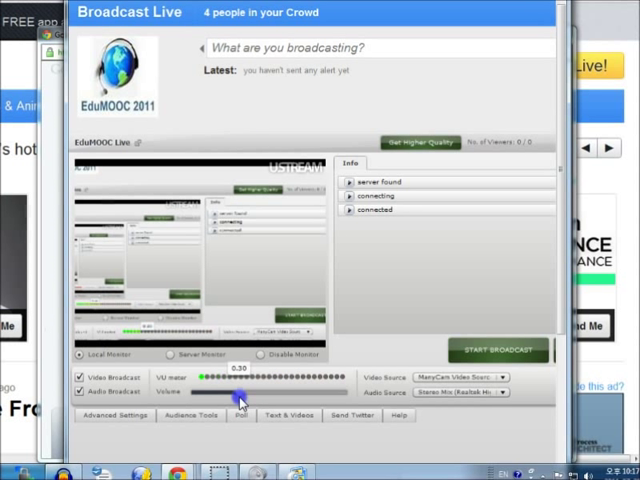
Set the Ustream broadcast audio volume and start the live broadcast.
drag(238, 392, 252, 392)
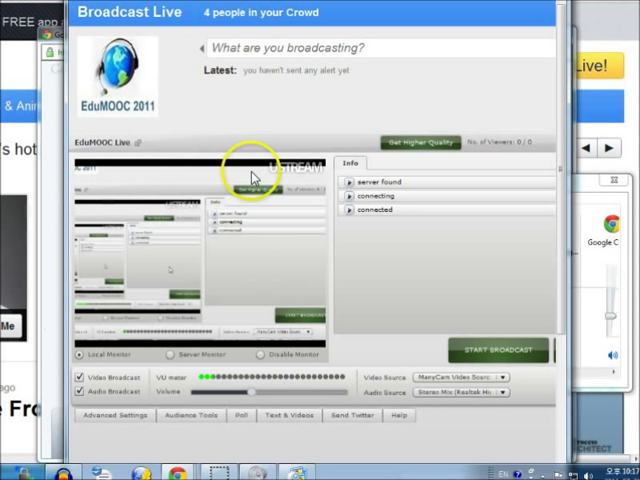
mouse_move(350, 136)
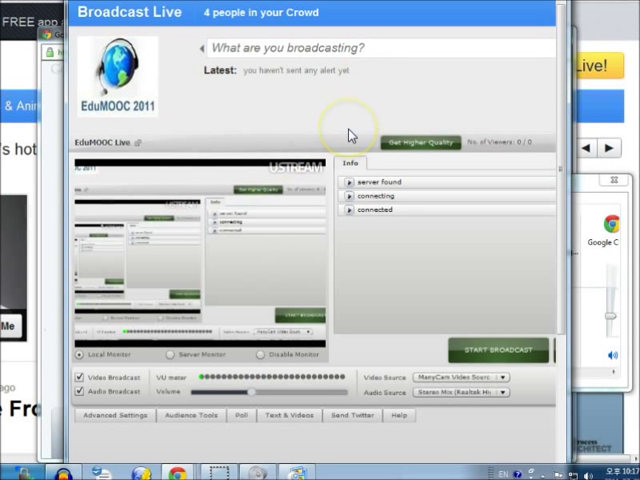
mouse_move(584, 184)
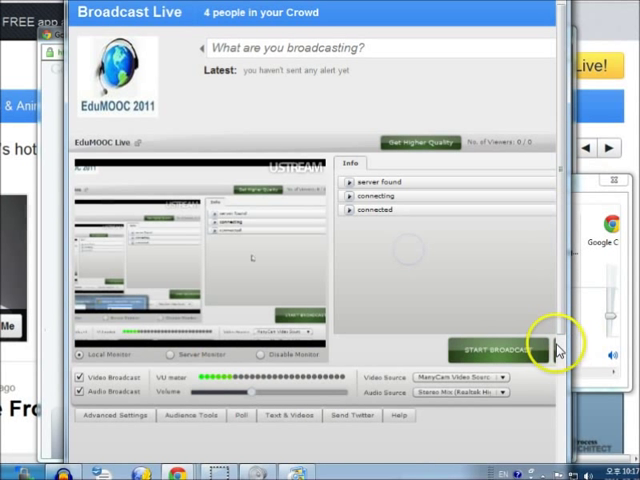
click(498, 348)
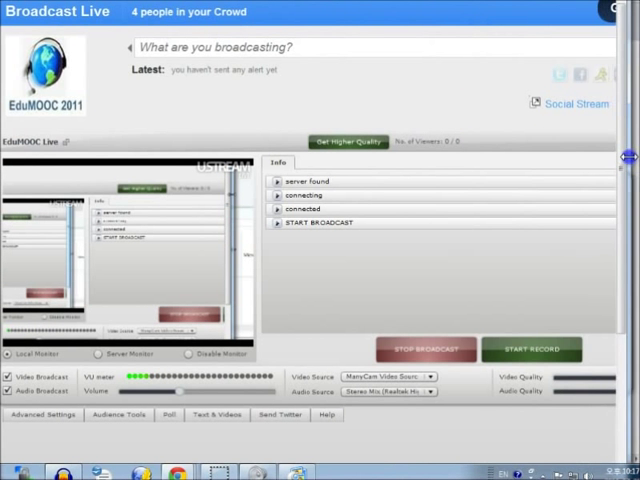
click(532, 348)
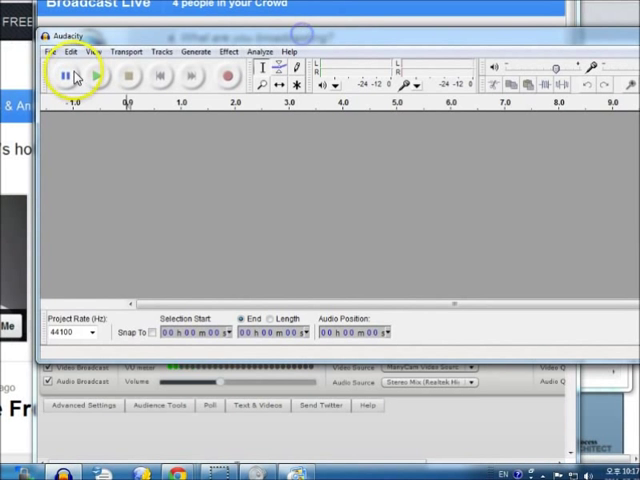
click(70, 52)
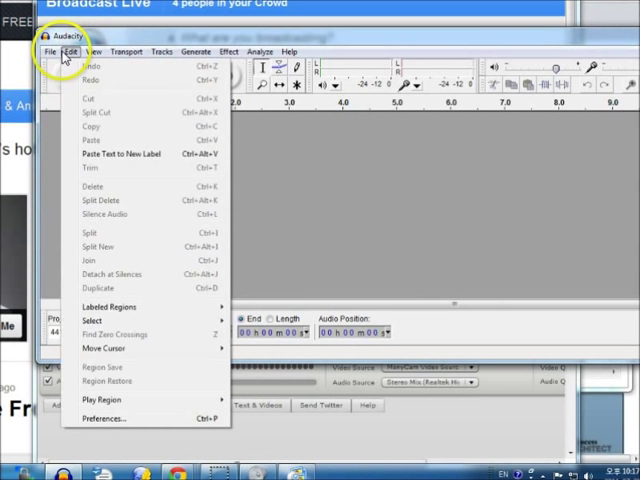
click(102, 418)
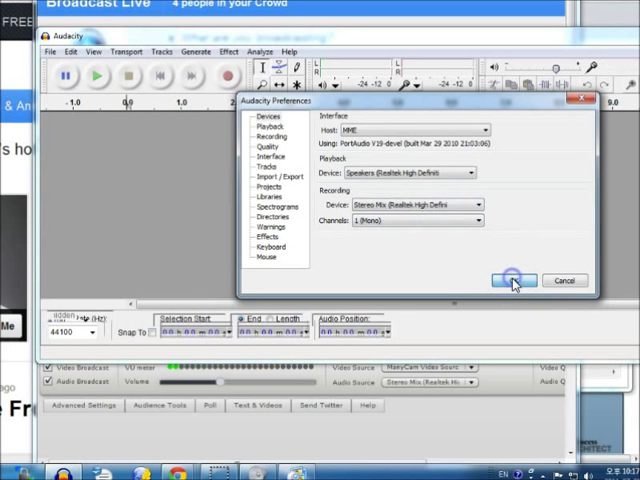
click(512, 280)
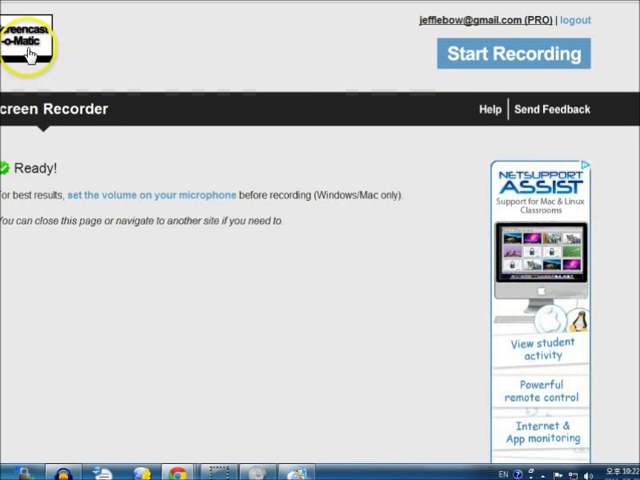
mouse_move(540, 56)
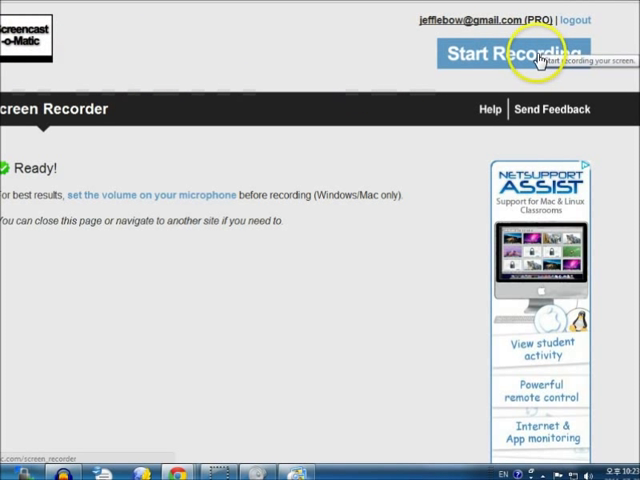
mouse_move(536, 56)
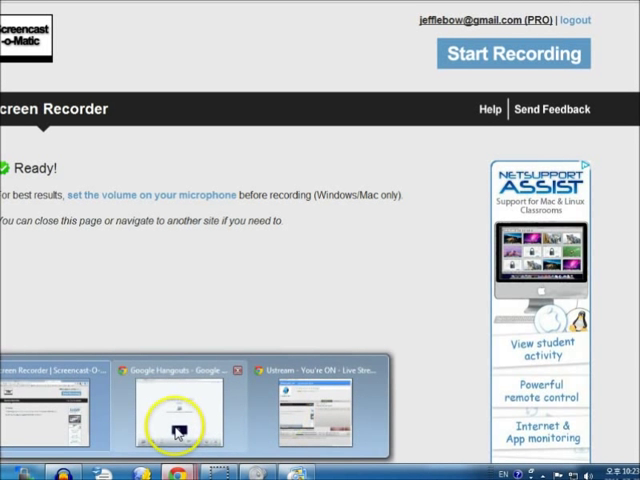
Bring the running Google Hangouts window back to the front.
click(176, 408)
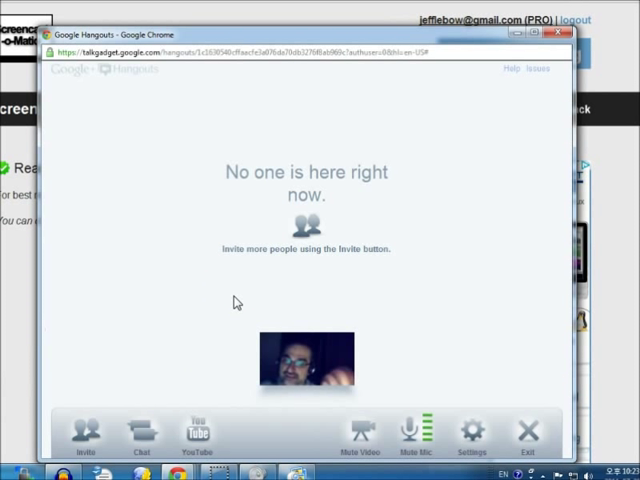